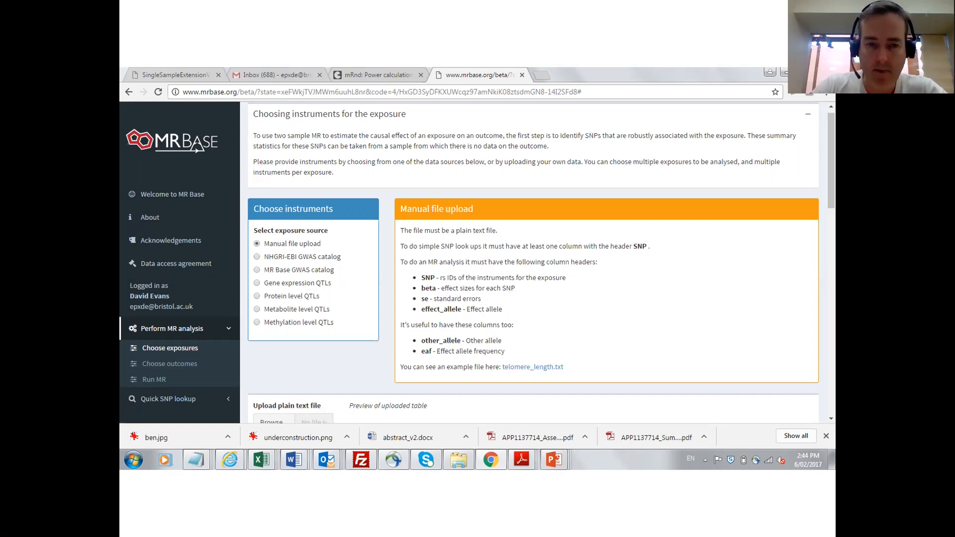
Bring up the Run MR page showing LD clumping, LD proxy and analysis method options.
{"action": "left_click", "coordinate": [154, 378]}
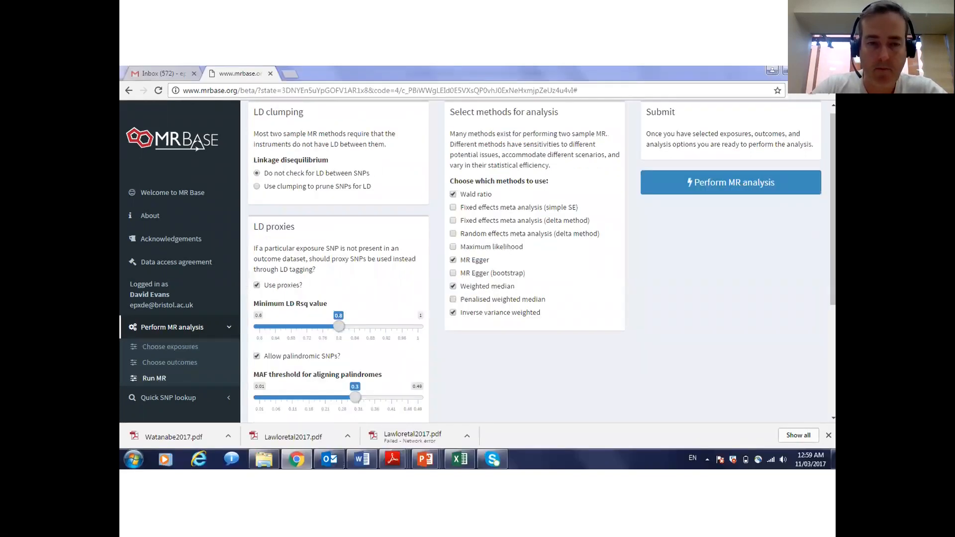